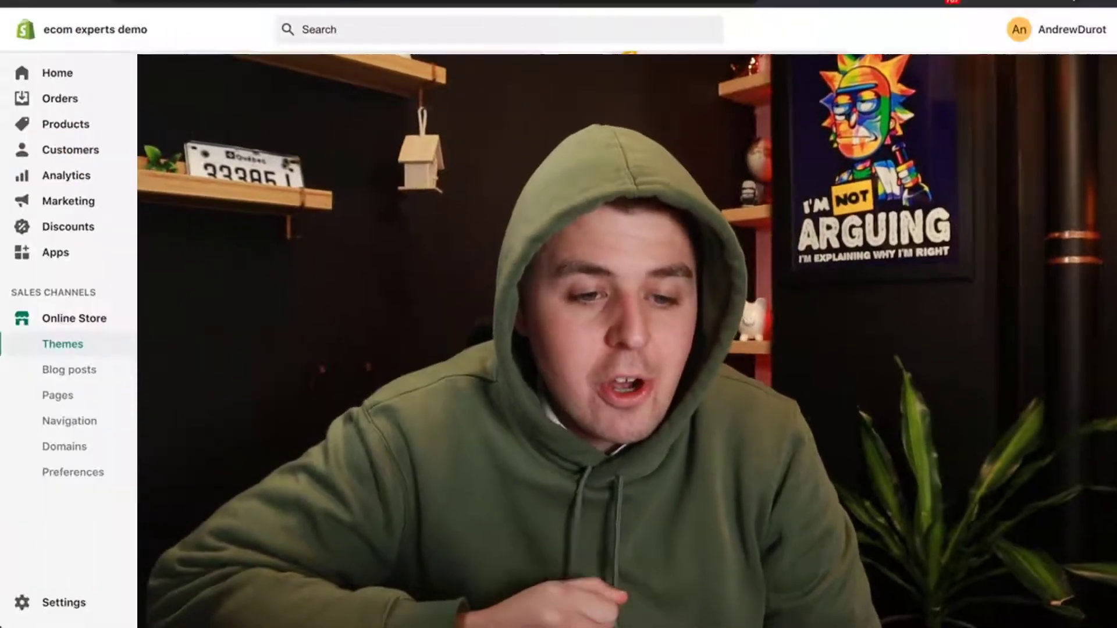
Step: Leave Online Store > Themes for the Shopify Admin home dashboard
click(63, 344)
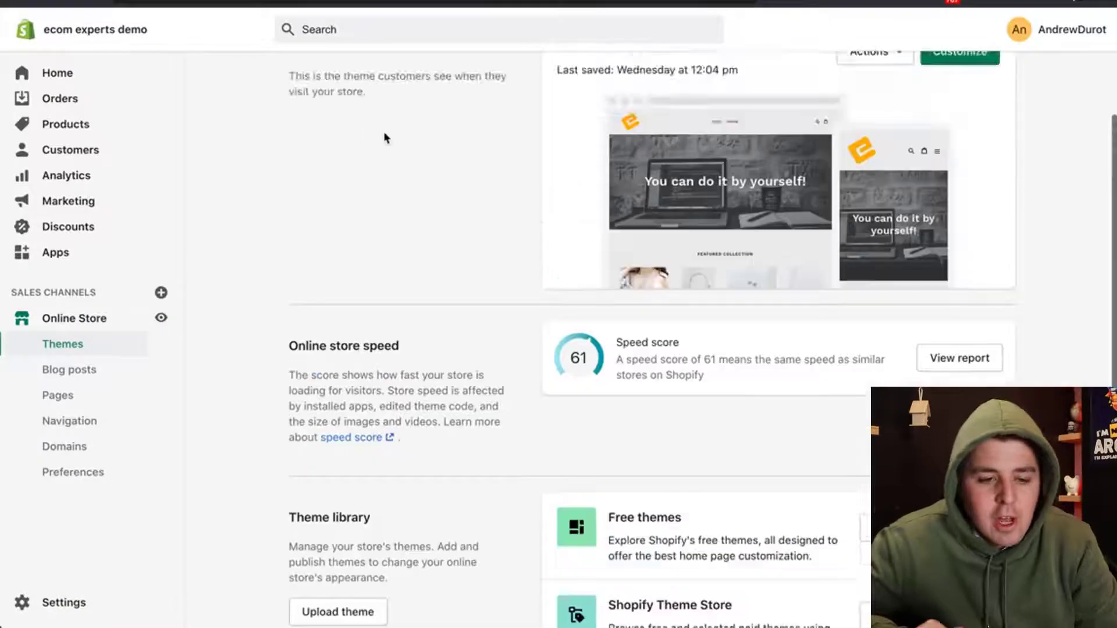
click(57, 72)
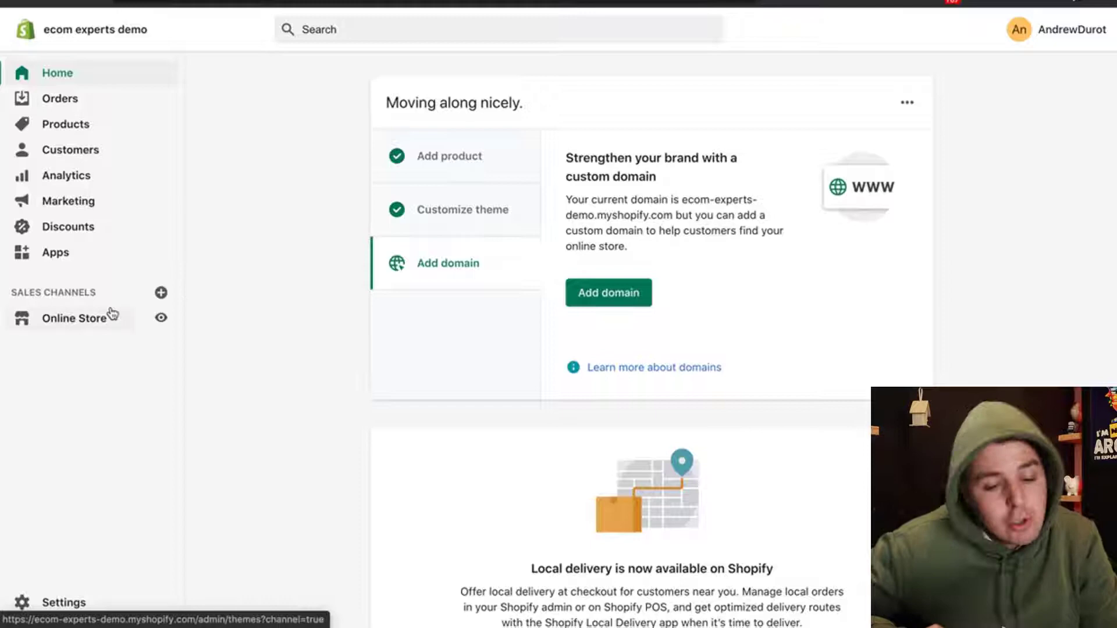
mouse_move(118, 141)
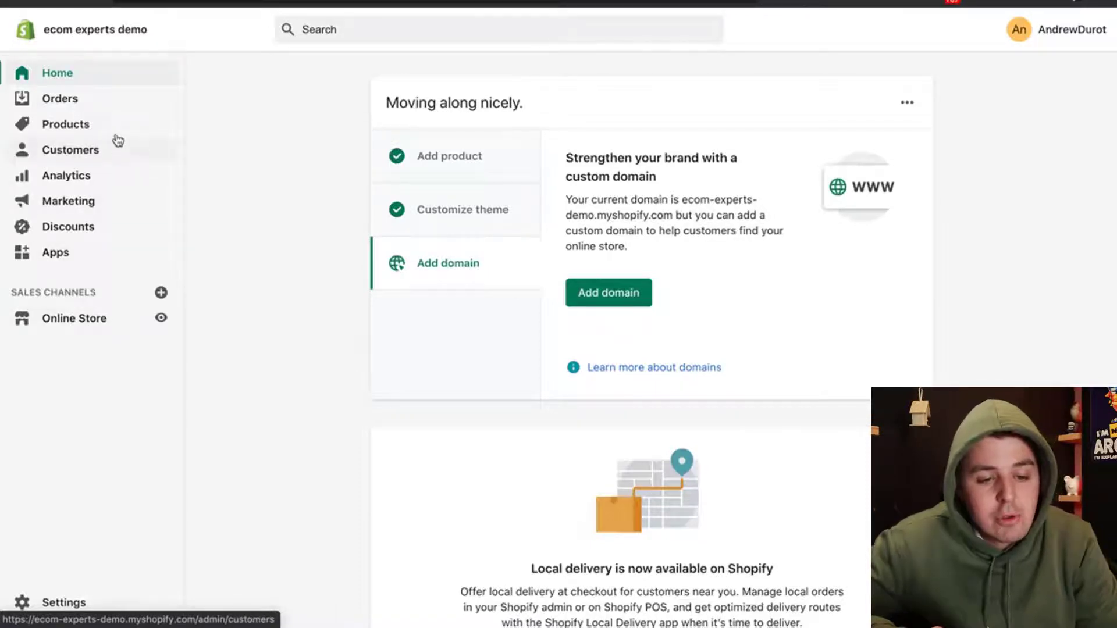
Step: Open the Colors product (4 in stock, 3 variants) from the Products list
click(65, 124)
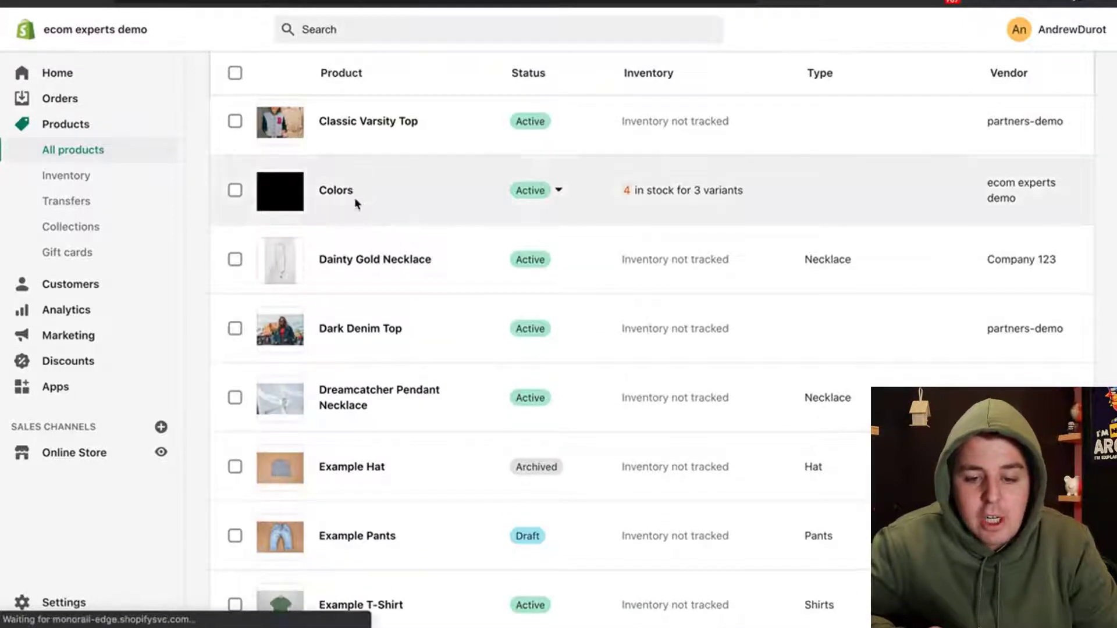
click(336, 190)
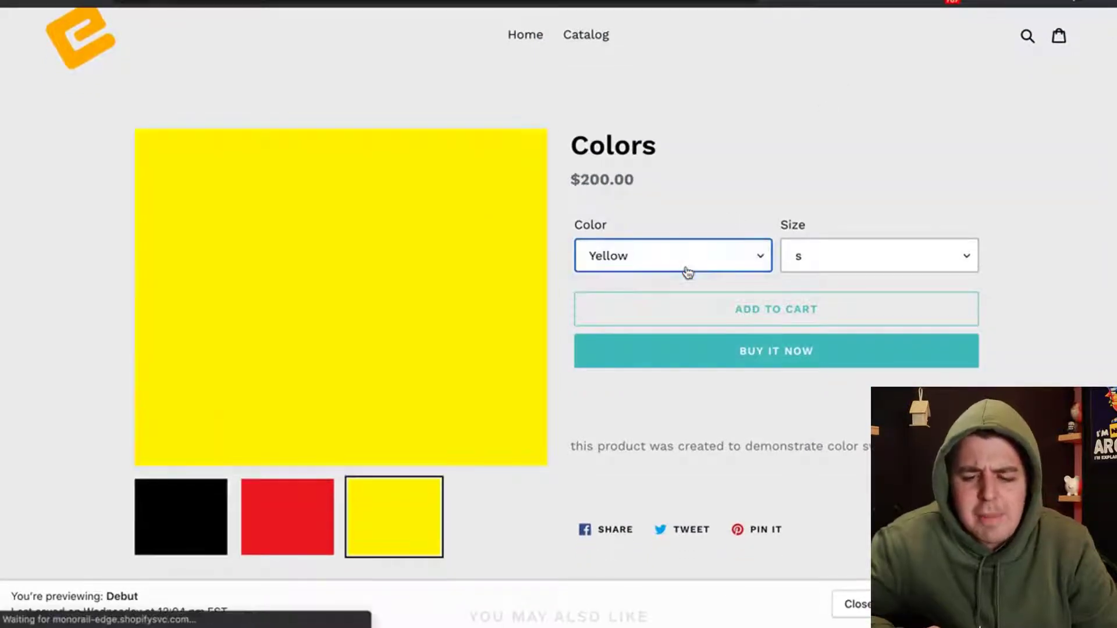
Step: Preview the Colors product page, checking its colour and size choices for stock counts
click(286, 517)
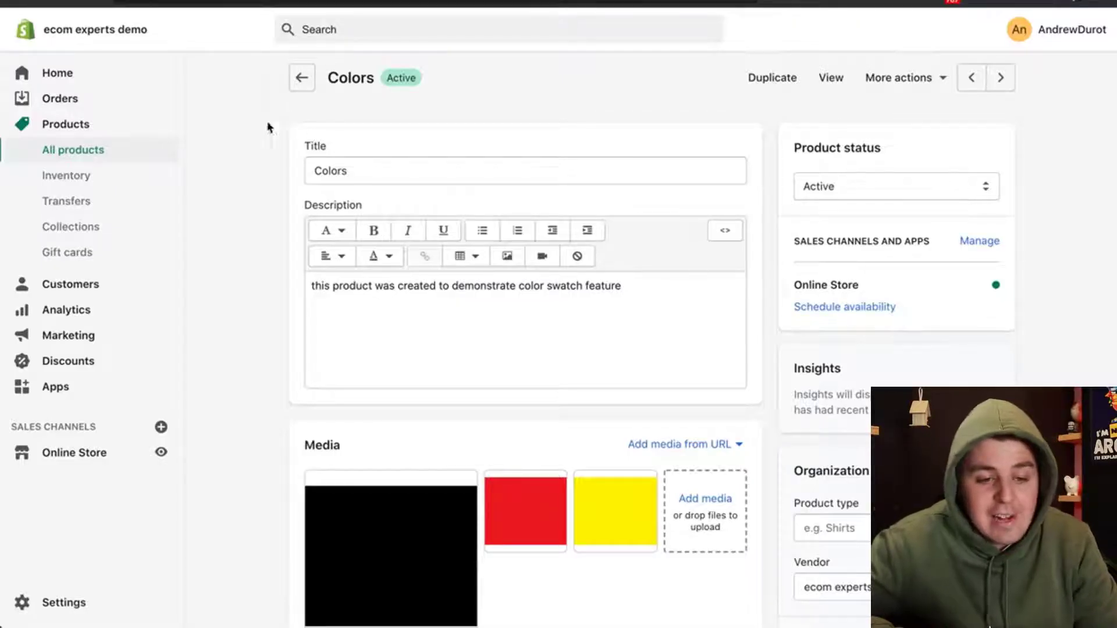
Step: Go from the Colors product back to the Shopify Admin home dashboard
click(57, 72)
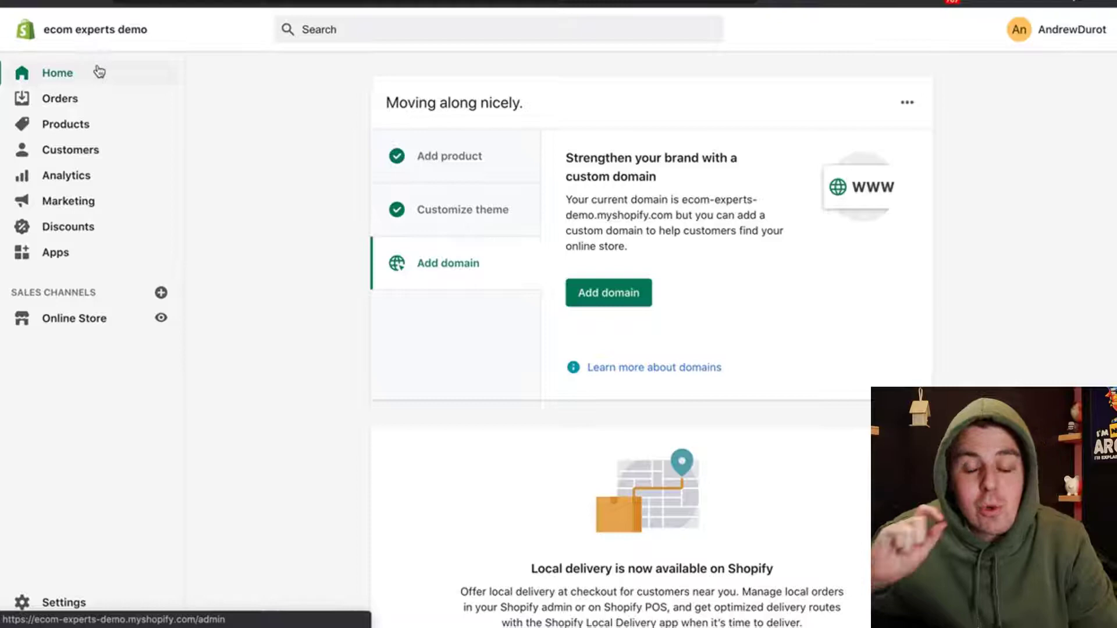
mouse_move(86, 89)
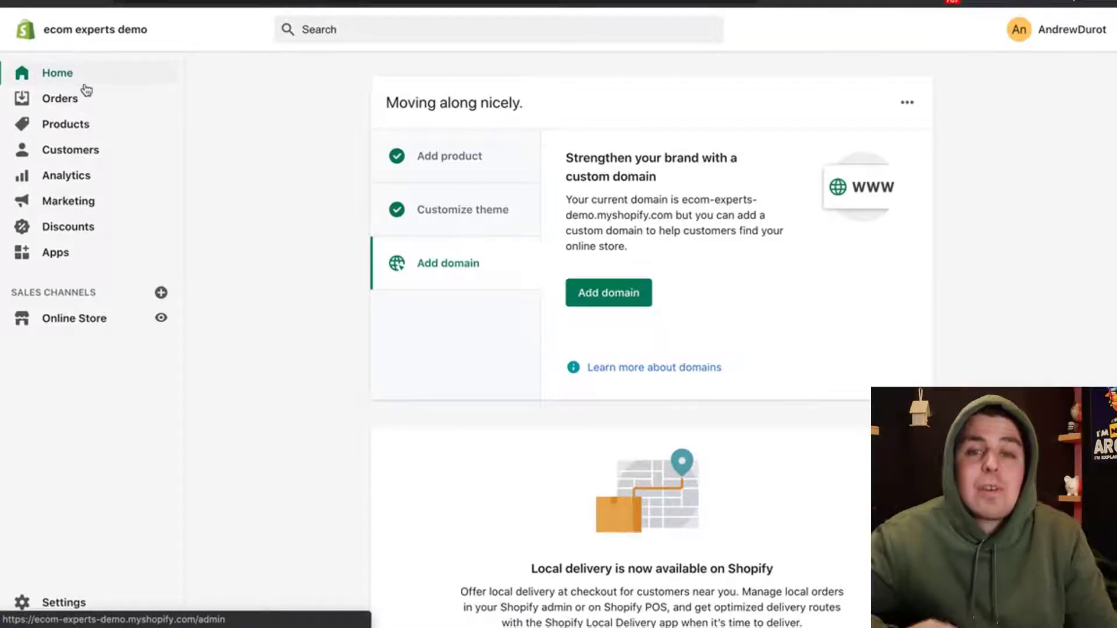